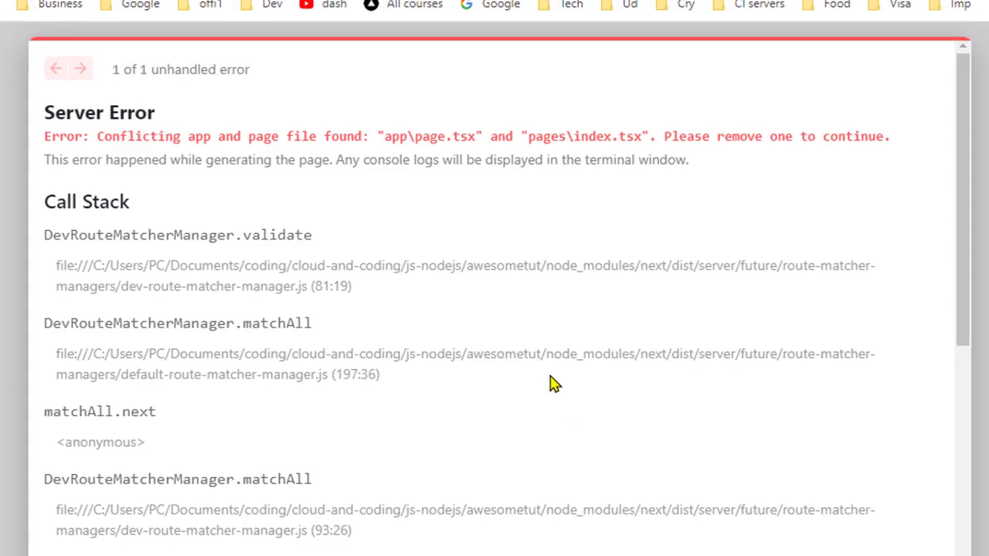
mouse_move(189, 131)
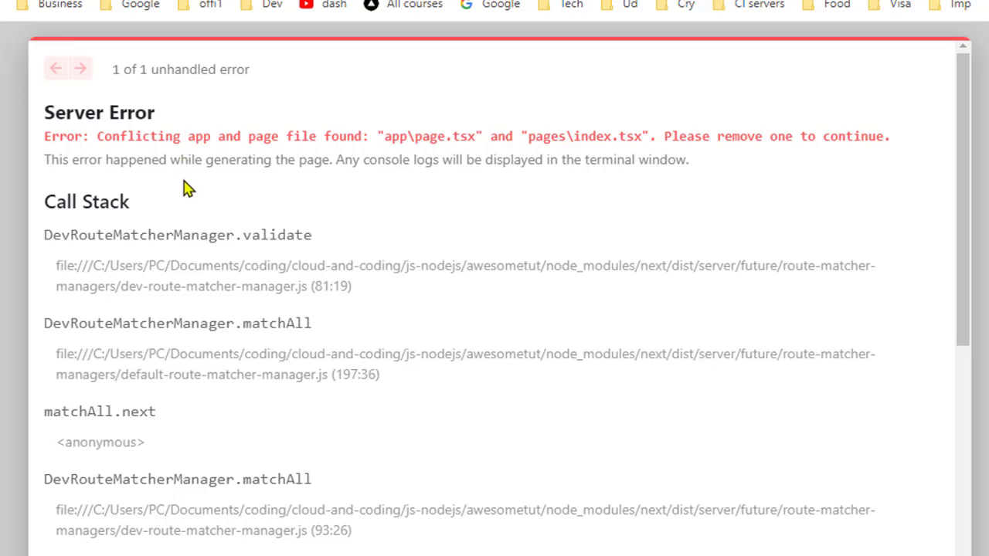
mouse_move(309, 186)
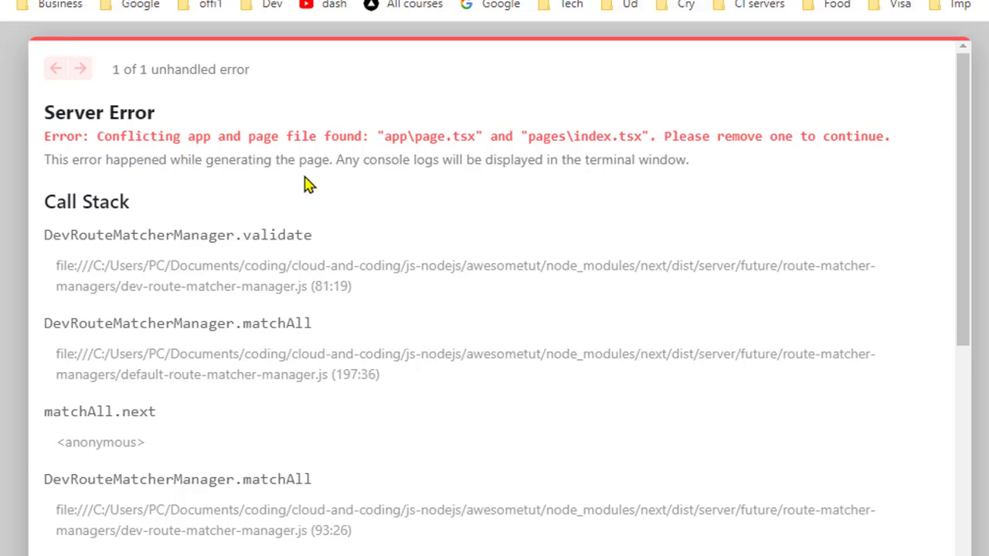
mouse_move(373, 136)
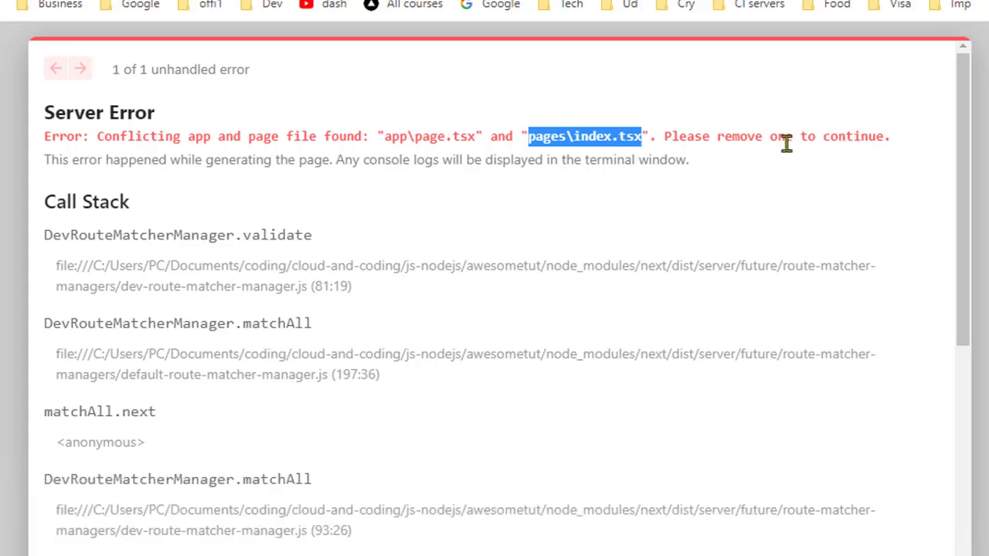
mouse_move(786, 143)
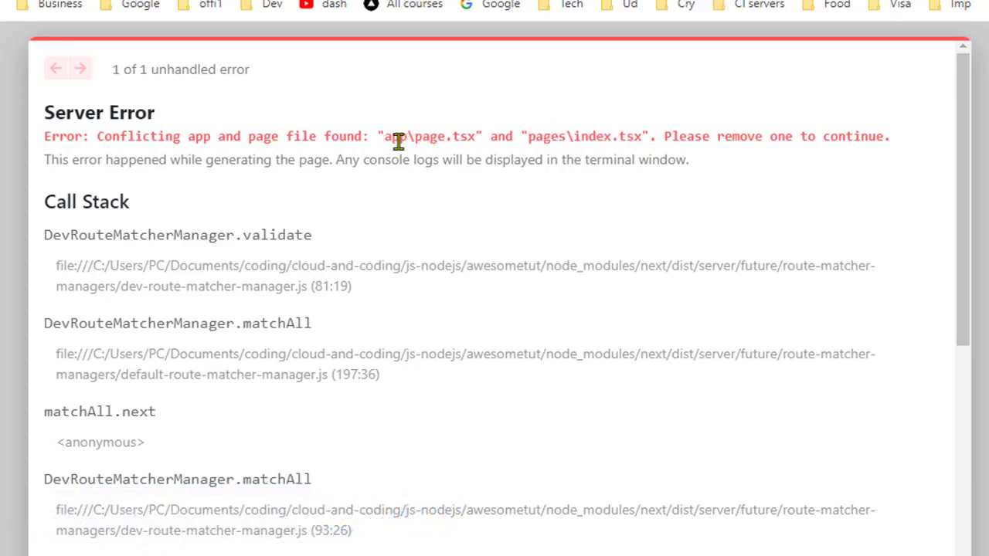
Step: Switch from the Chrome conflict error to the project's app folder in Visual Studio Code
double_click(416, 136)
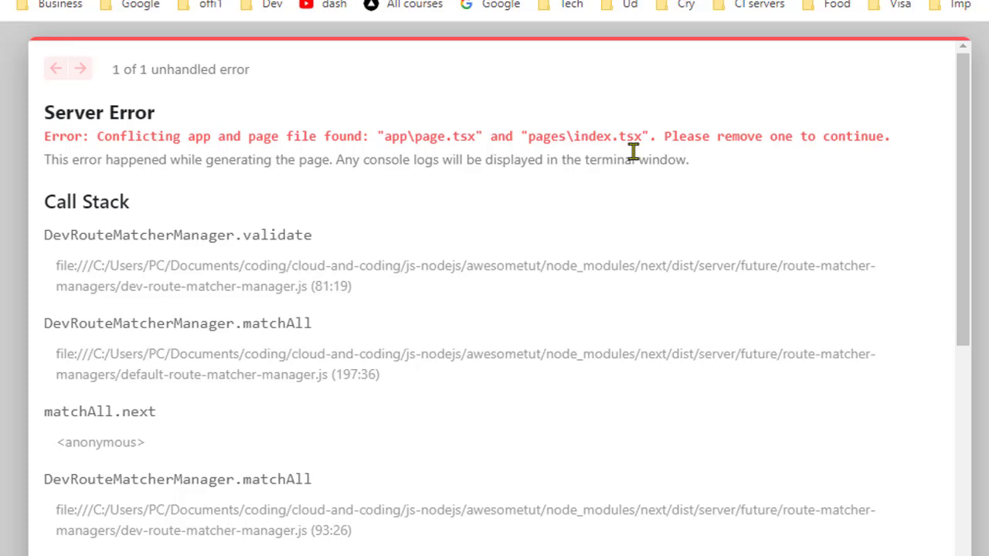
mouse_move(262, 127)
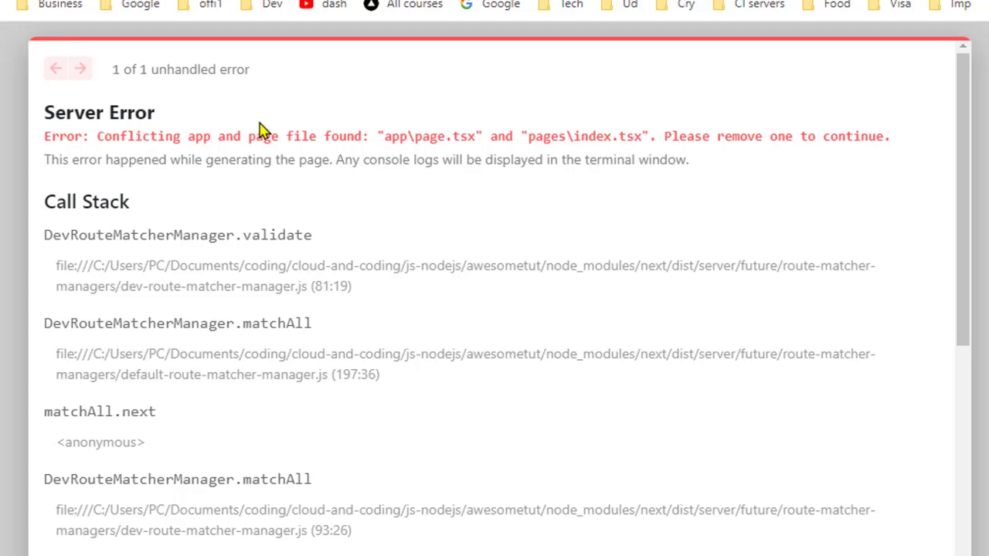
mouse_move(462, 189)
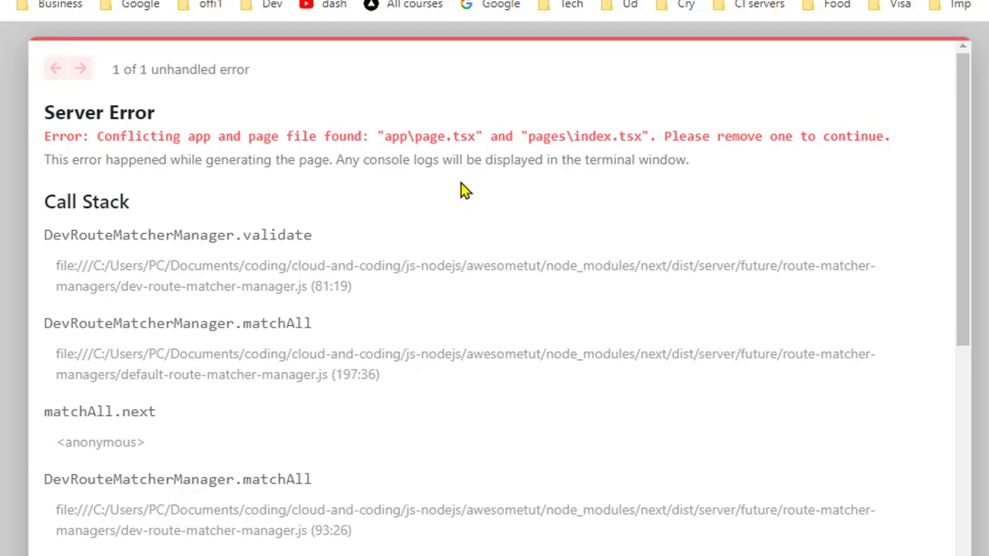
mouse_move(584, 165)
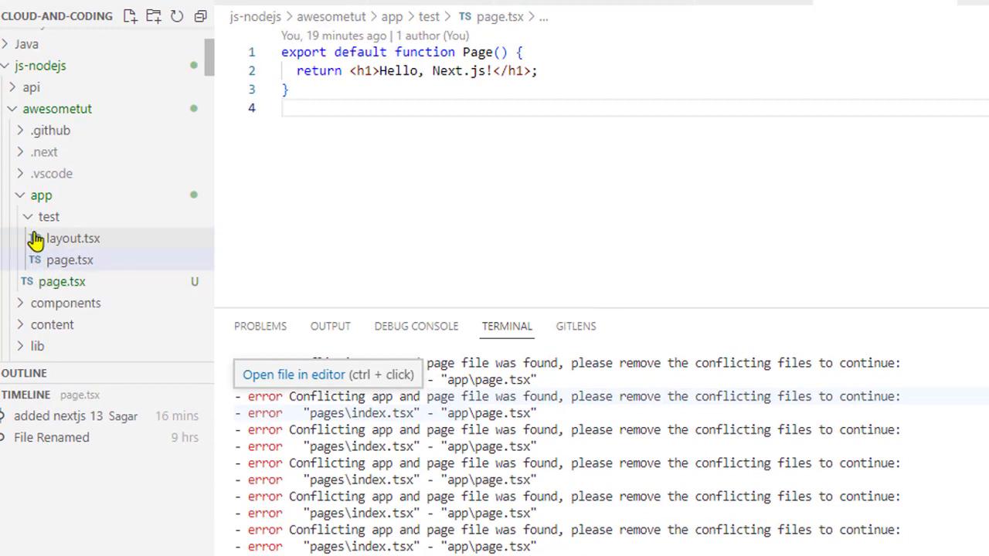
Step: Collapse and re-expand the app folder, then open the root app/page.tsx
click(41, 195)
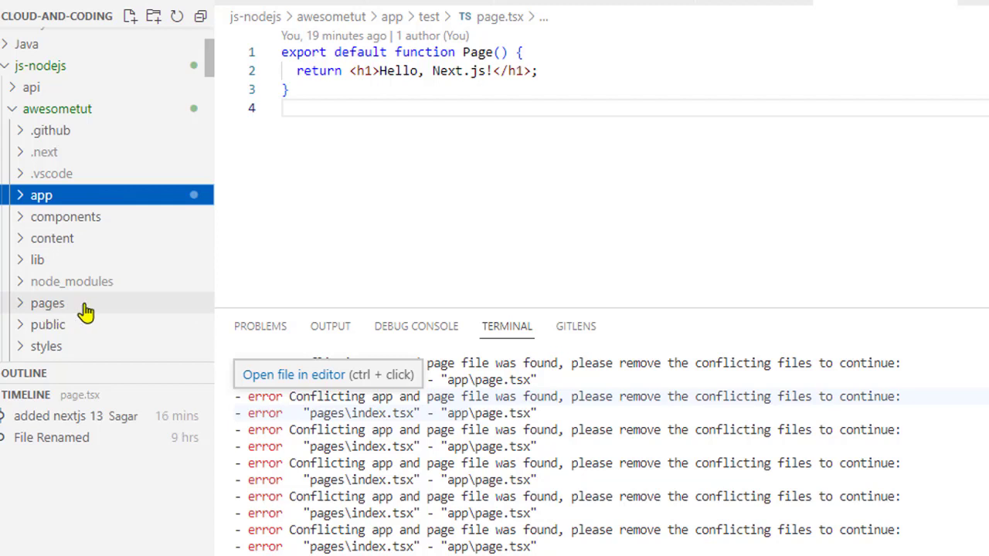
mouse_move(47, 303)
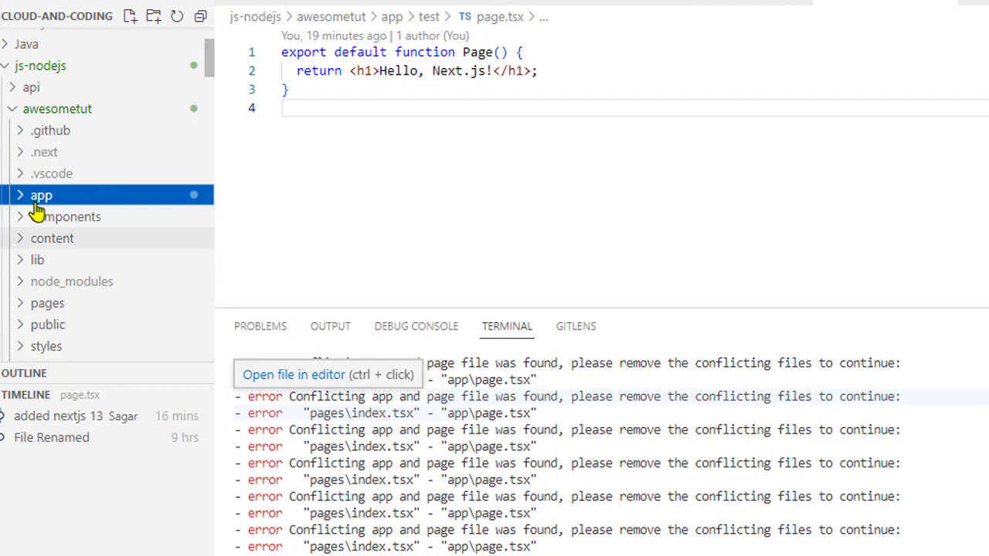
click(41, 195)
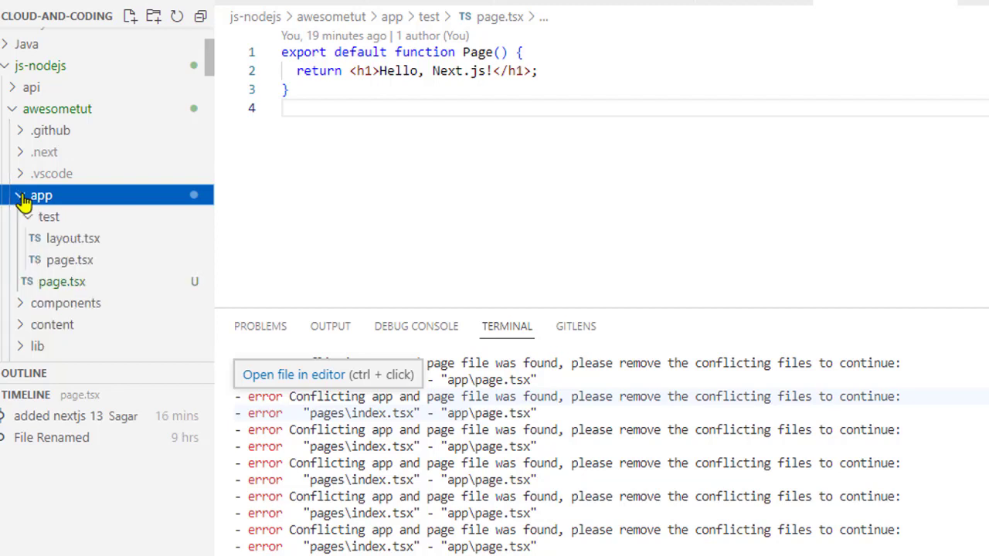
mouse_move(60, 208)
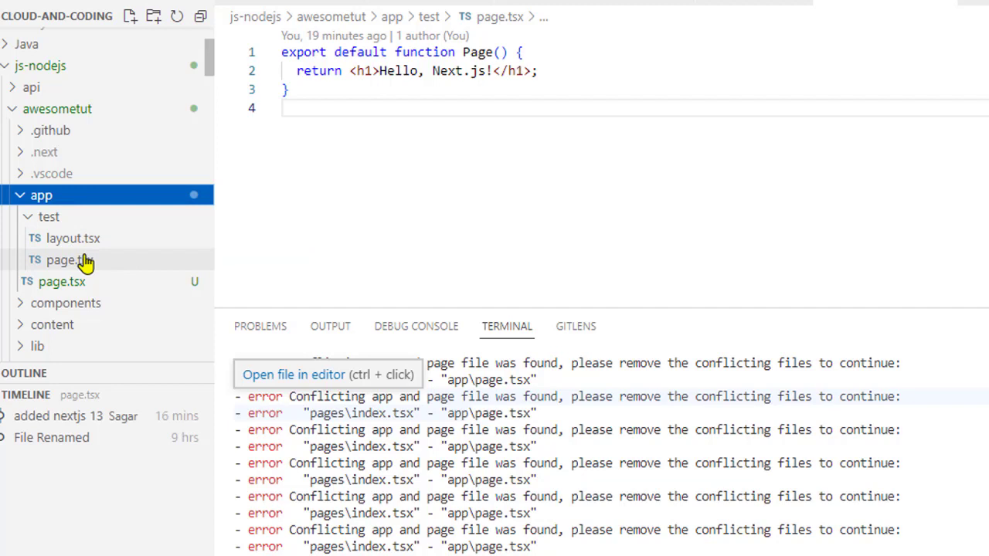
mouse_move(100, 282)
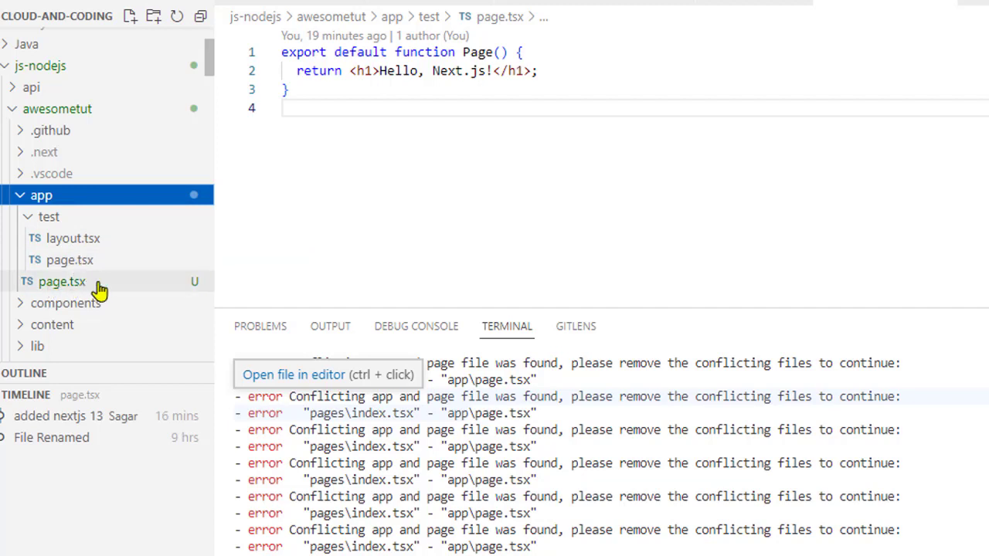
click(62, 281)
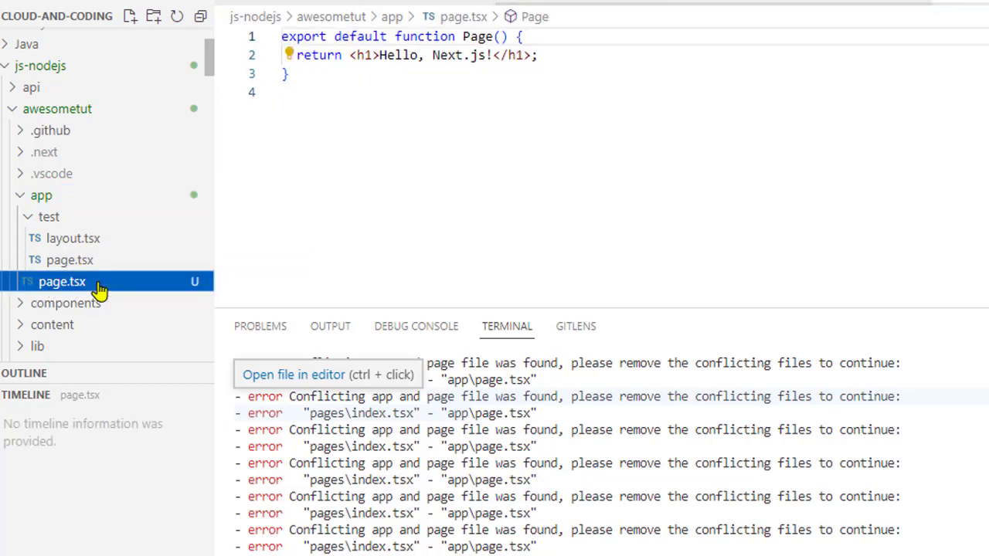
mouse_move(74, 288)
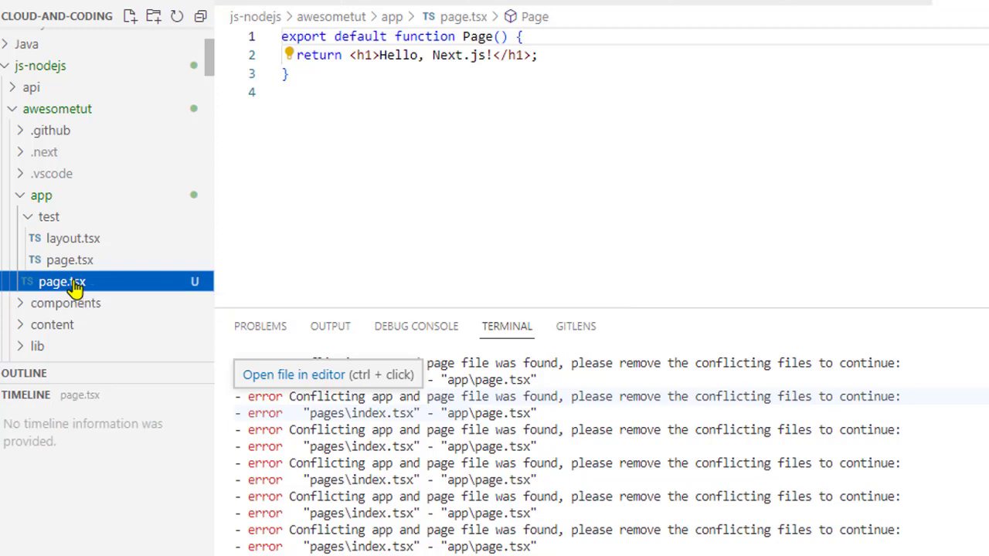
Step: Bring up the Explorer context menu for app/page.tsx to delete it
right_click(62, 281)
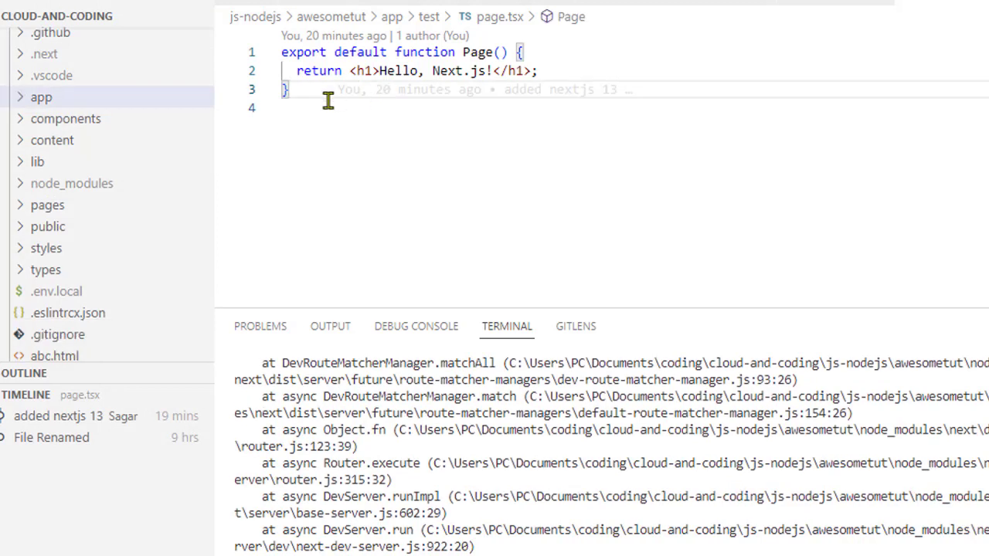
mouse_move(157, 100)
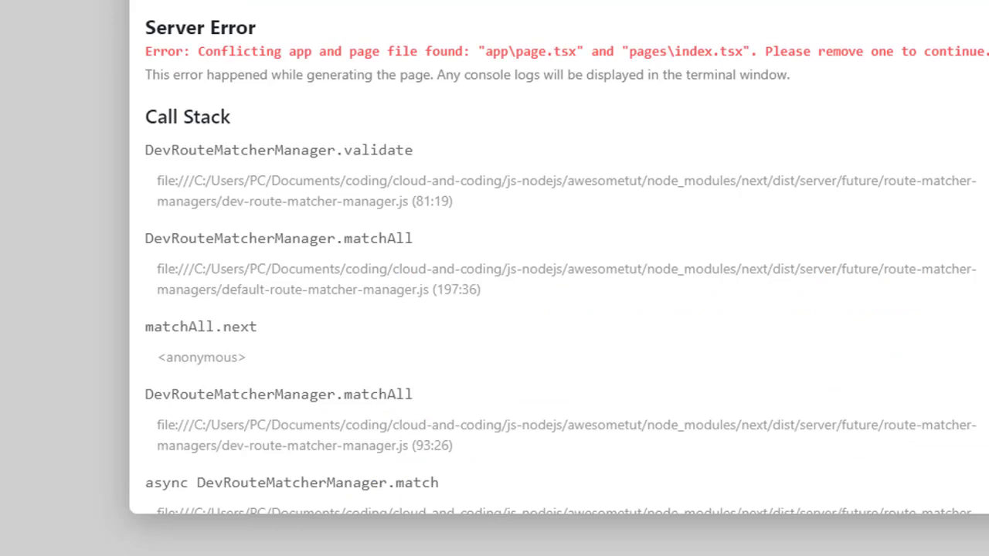
mouse_move(99, 119)
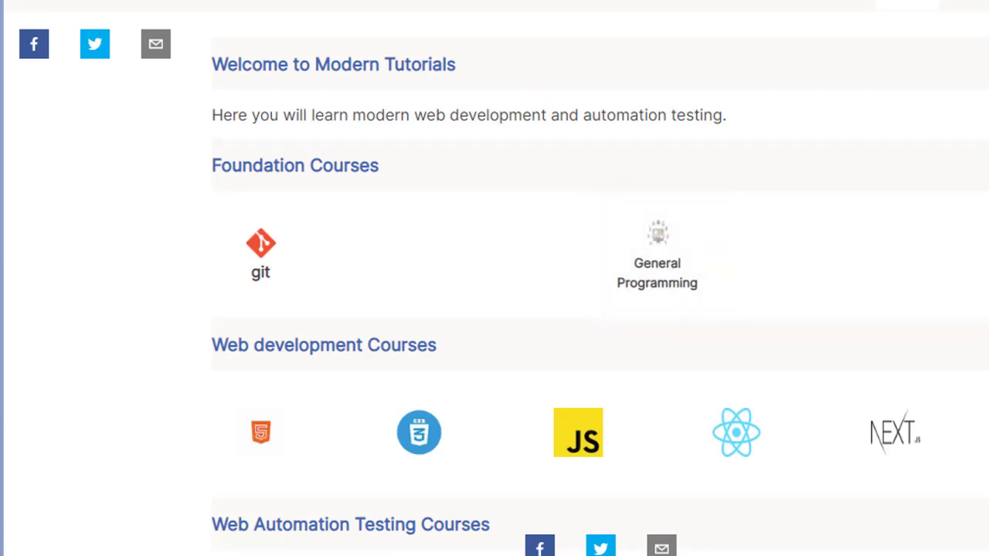
mouse_move(895, 265)
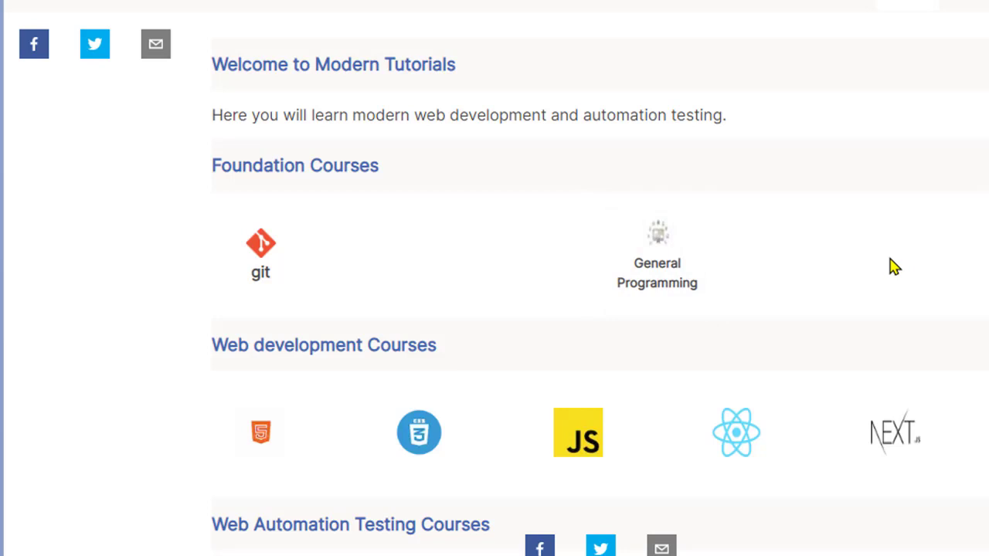